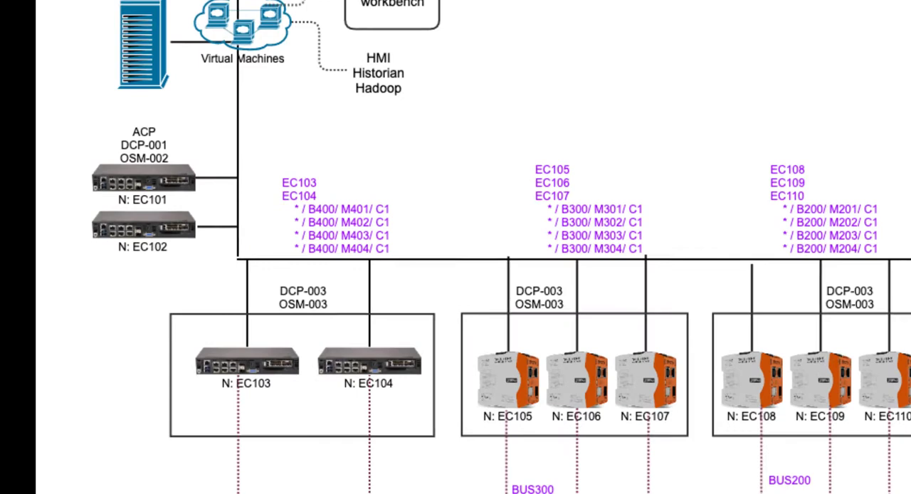
Step: Scroll the CPLANE.ai home page showing DCN Inventory List, Deployment and Deployed Services
scroll(down, 3)
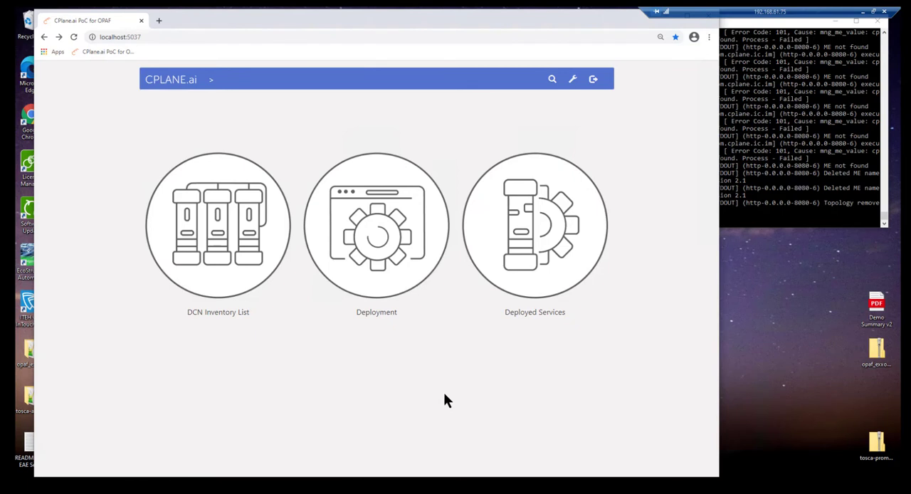
mouse_move(231, 235)
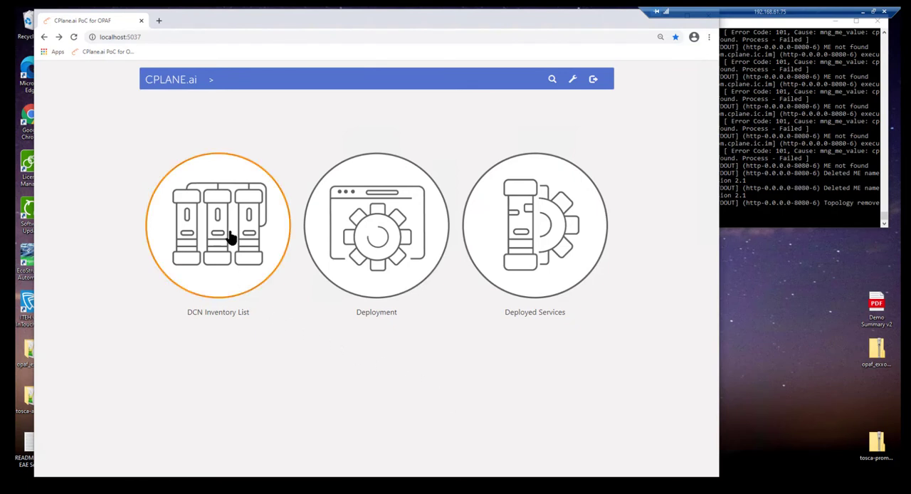
Step: Open the DCN Inventory List to show the Distributed Compute Nodes list
click(218, 226)
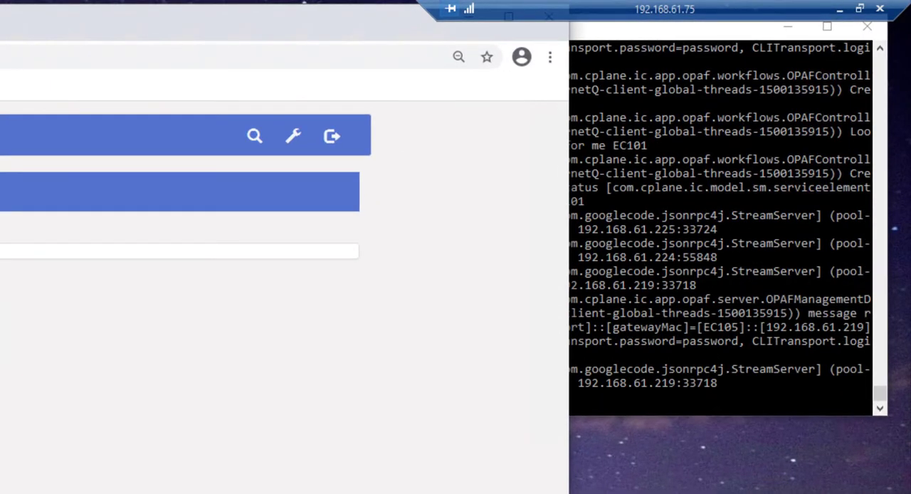
scroll(down, 3)
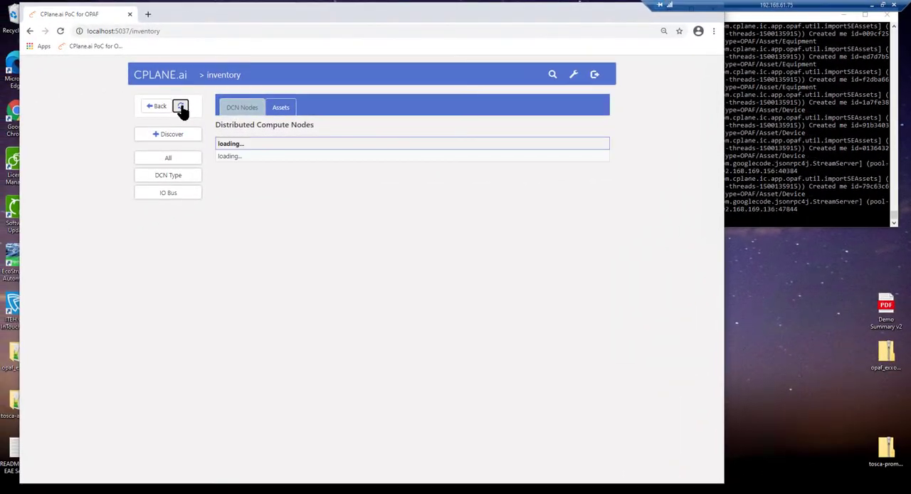
Step: Refresh and discover the control system's fourteen compute nodes
click(180, 105)
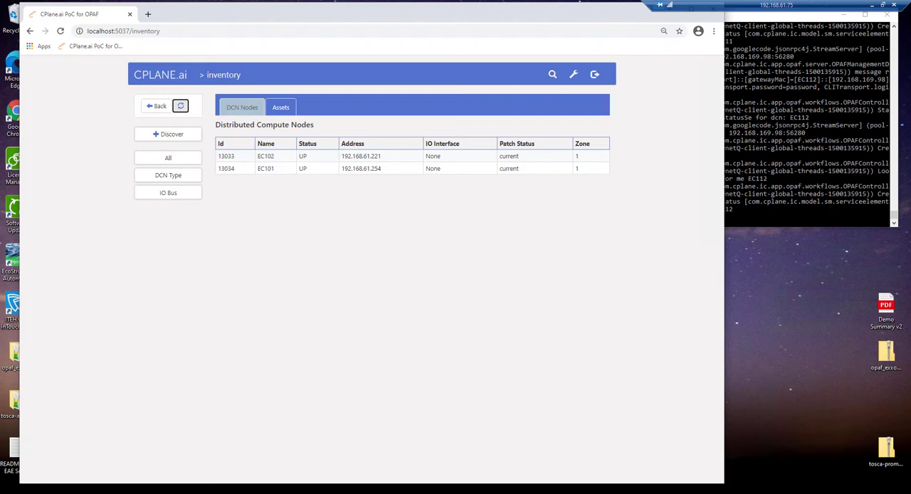
click(180, 105)
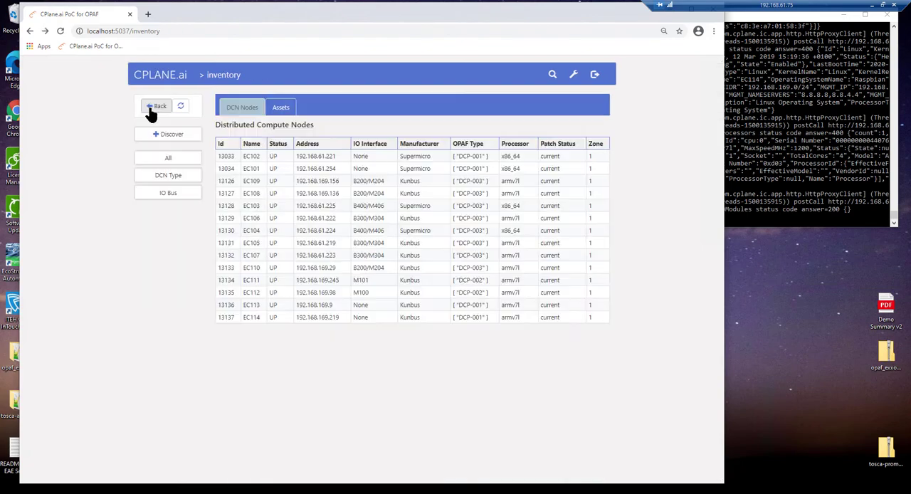
Step: Review the Equipment Assets table with its IO interface mappings
click(280, 107)
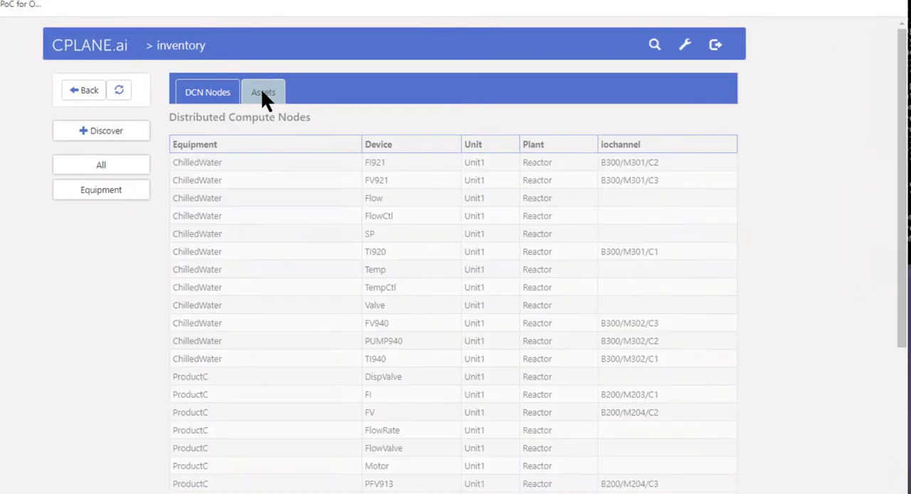
click(263, 91)
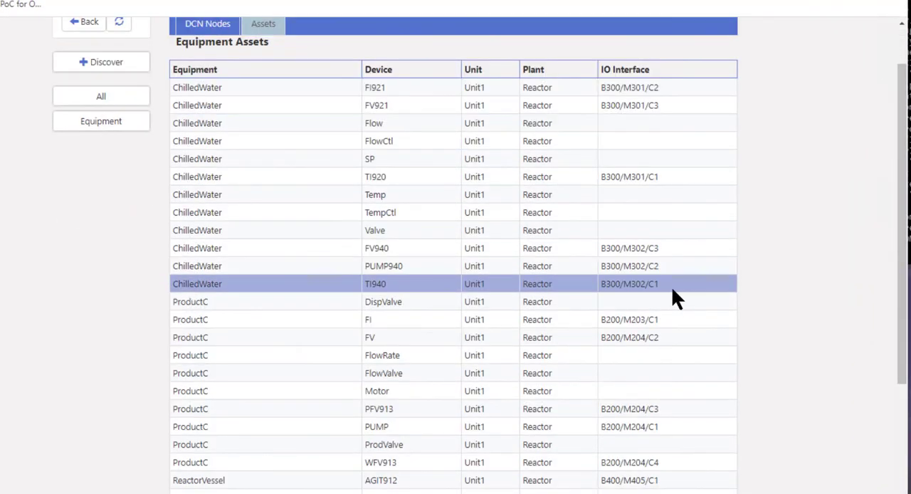
scroll(down, 3)
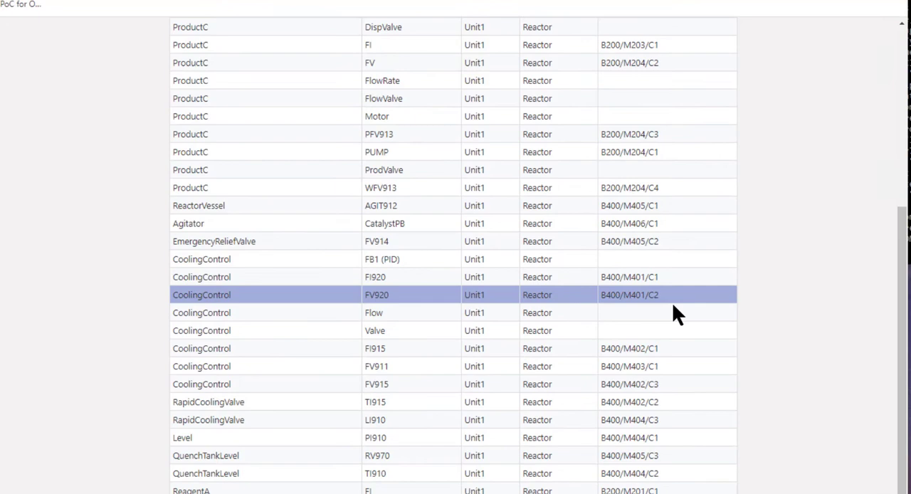
scroll(down, 3)
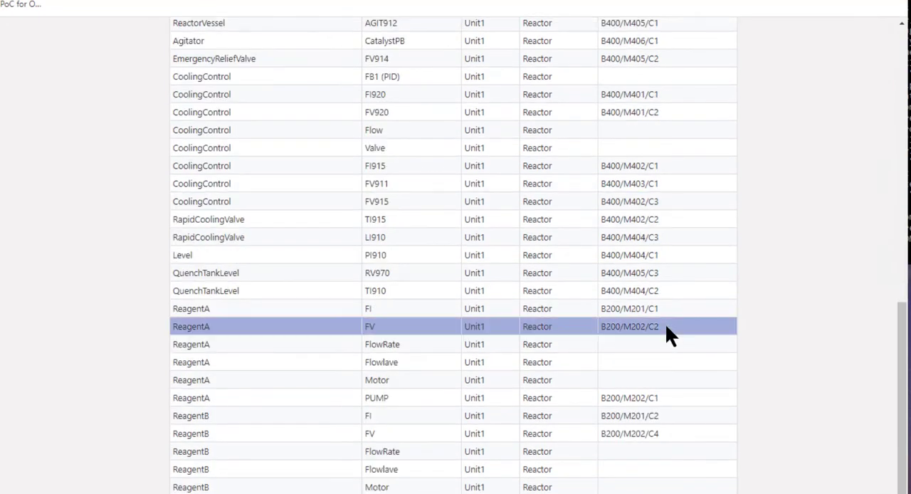
scroll(up, 3)
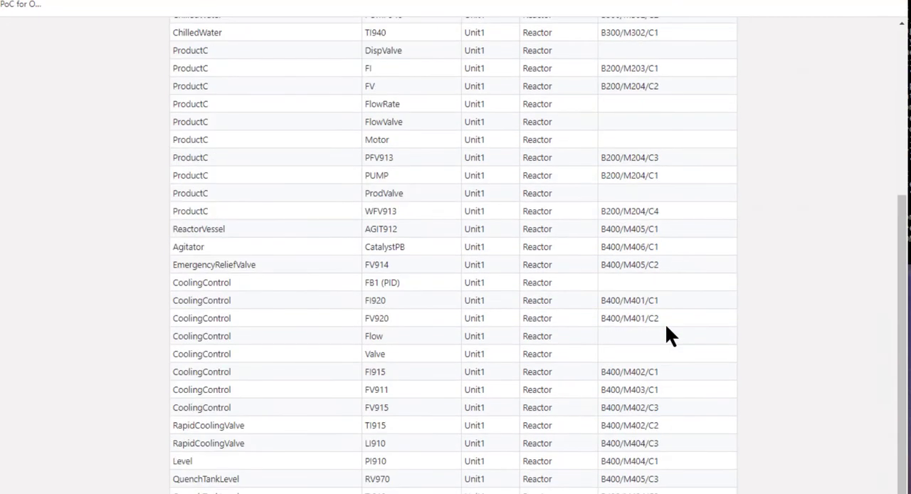
scroll(up, 3)
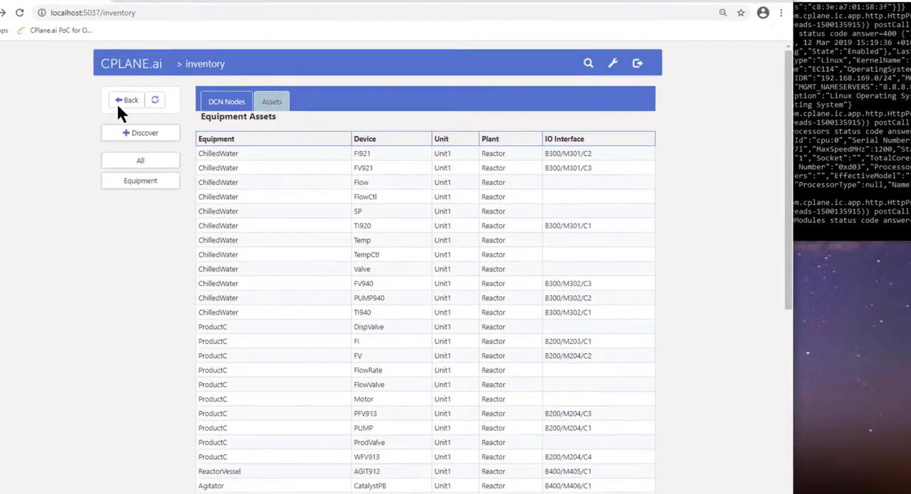
Step: Deploy the TOSCA package zip from the desktop via the Deployment drag-and-drop area
click(127, 99)
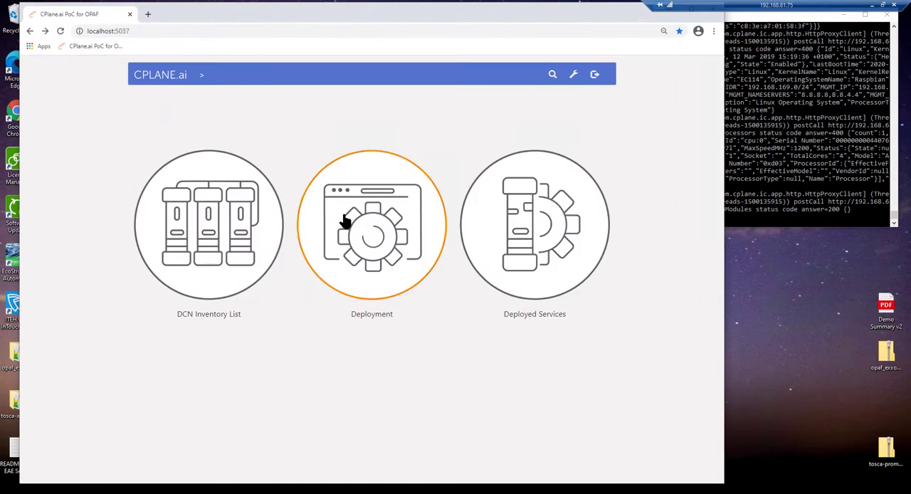
click(371, 224)
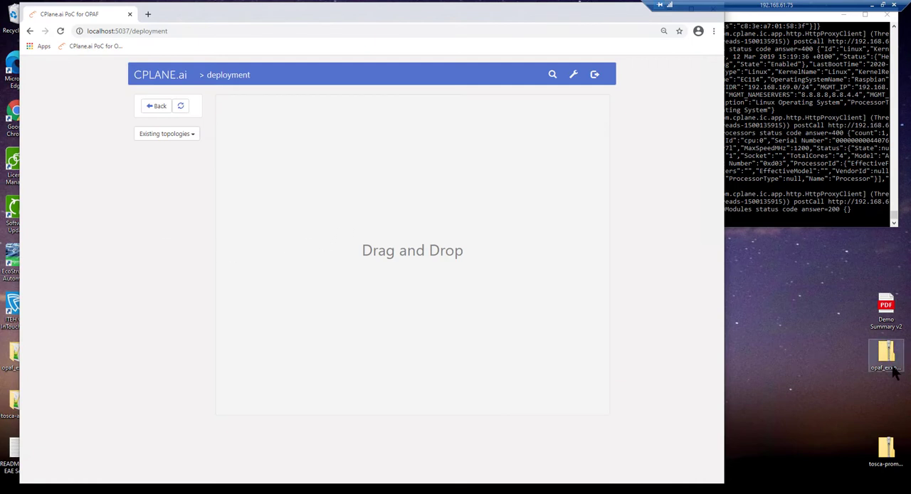
drag(886, 352, 516, 263)
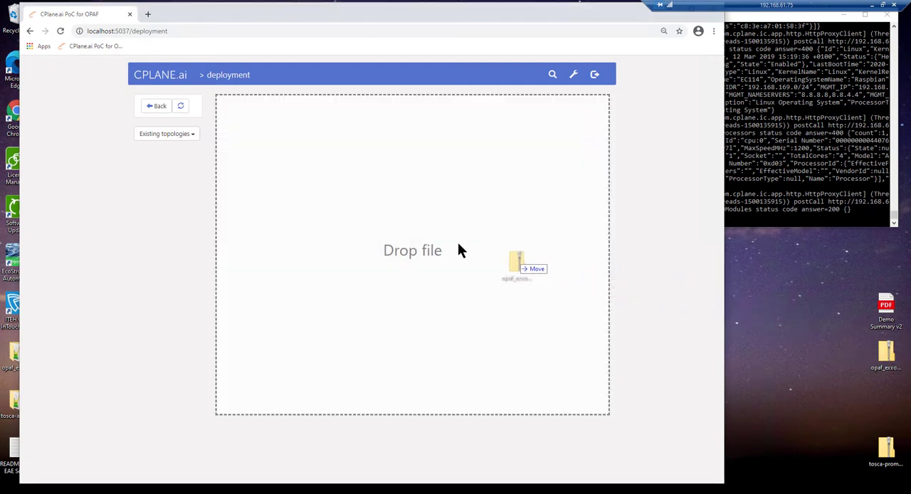
drag(515, 263, 413, 250)
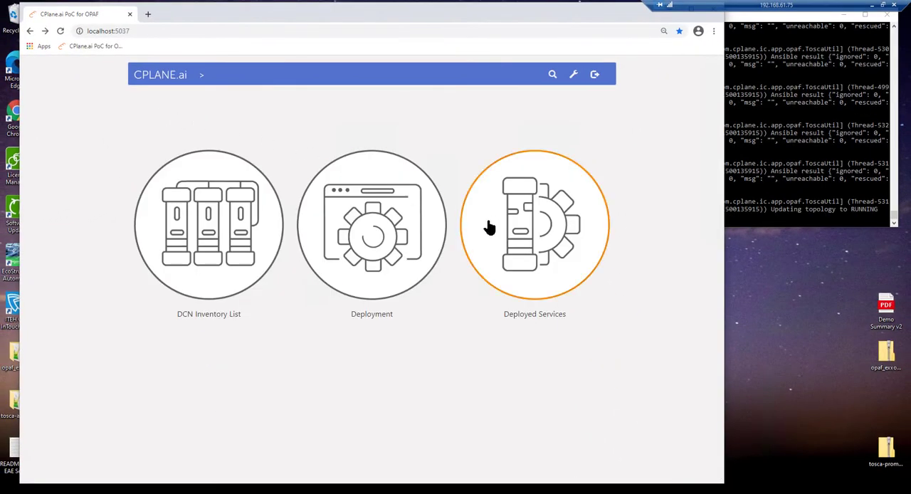
Step: Browse the deployed function blocks in the Deployed Services Applications table
click(535, 224)
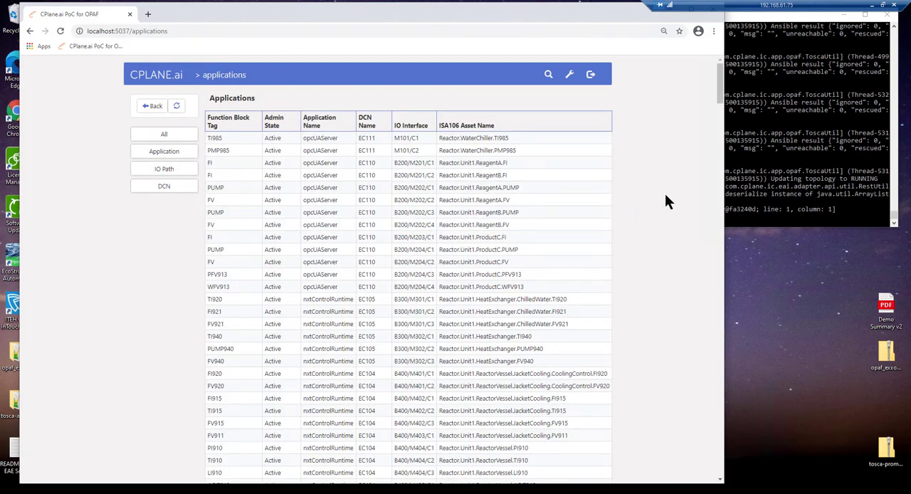
scroll(down, 3)
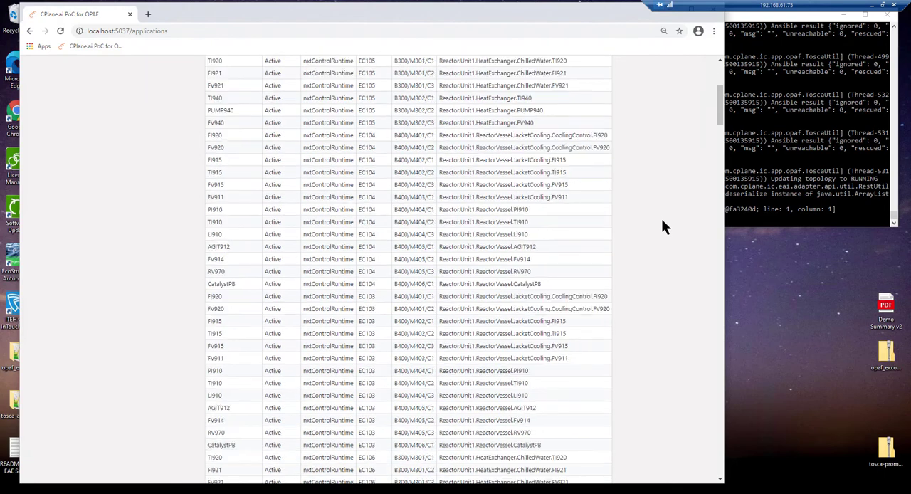
scroll(up, 3)
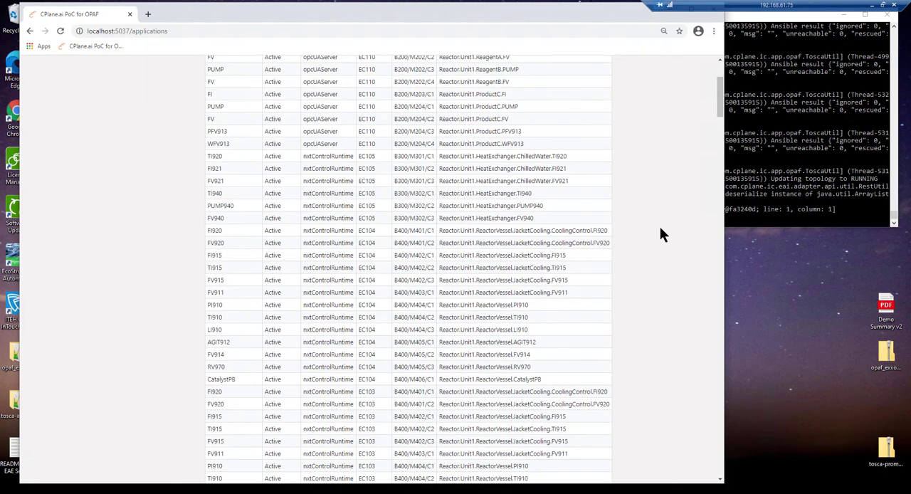
scroll(up, 3)
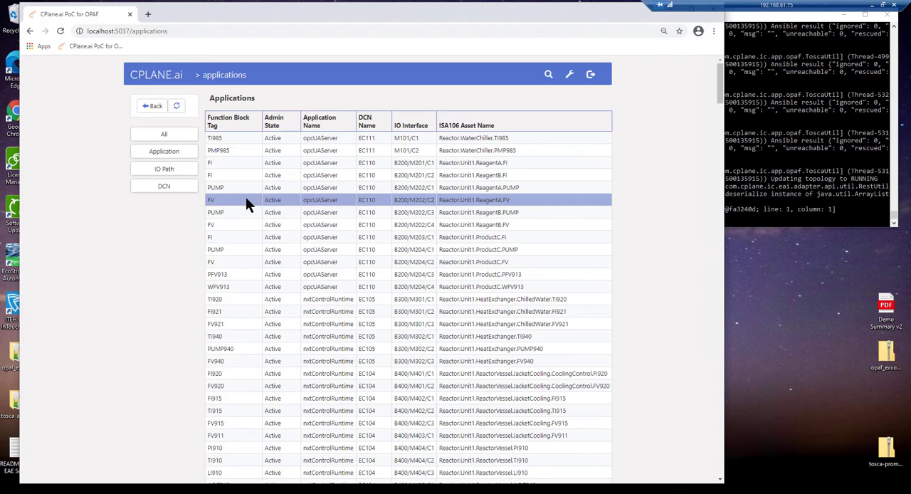
Step: Filter applications by IO path, first Module 100, then BUSS 400
click(164, 169)
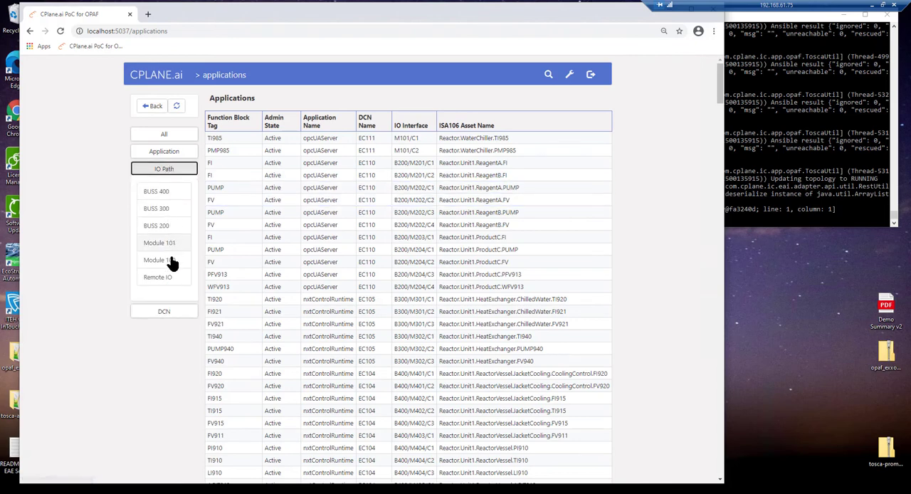
click(164, 260)
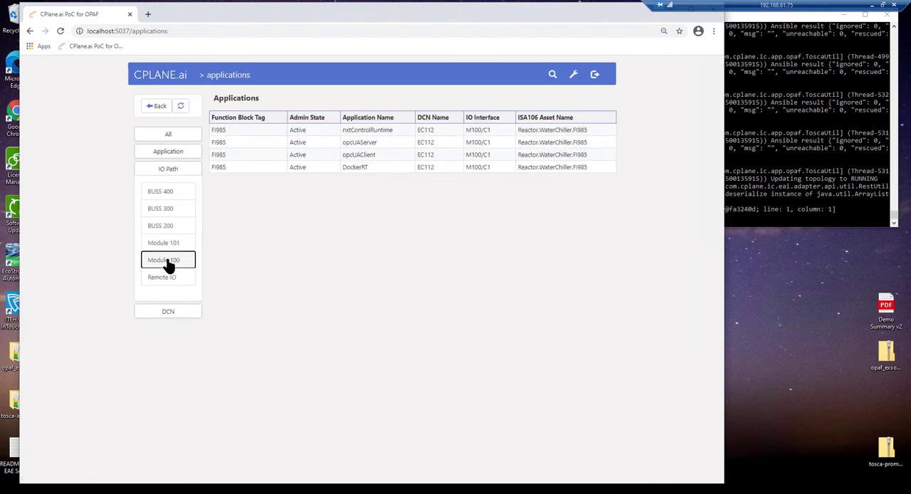
mouse_move(519, 296)
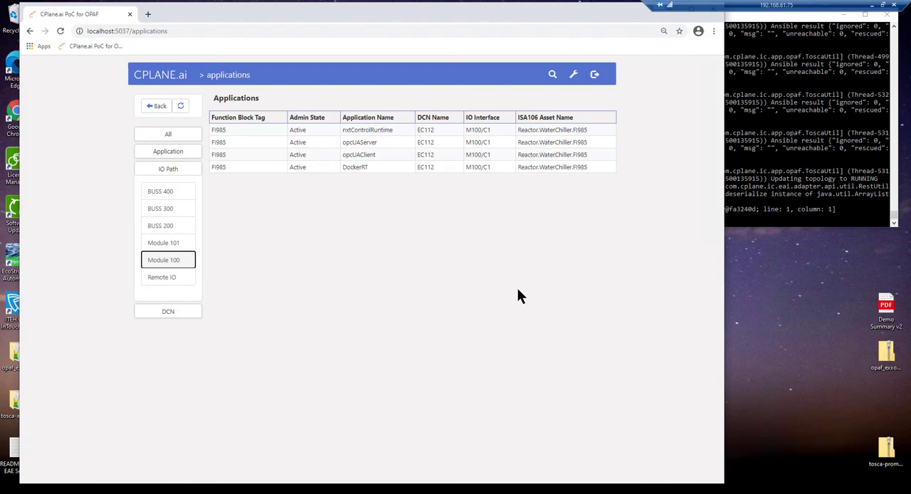
click(164, 191)
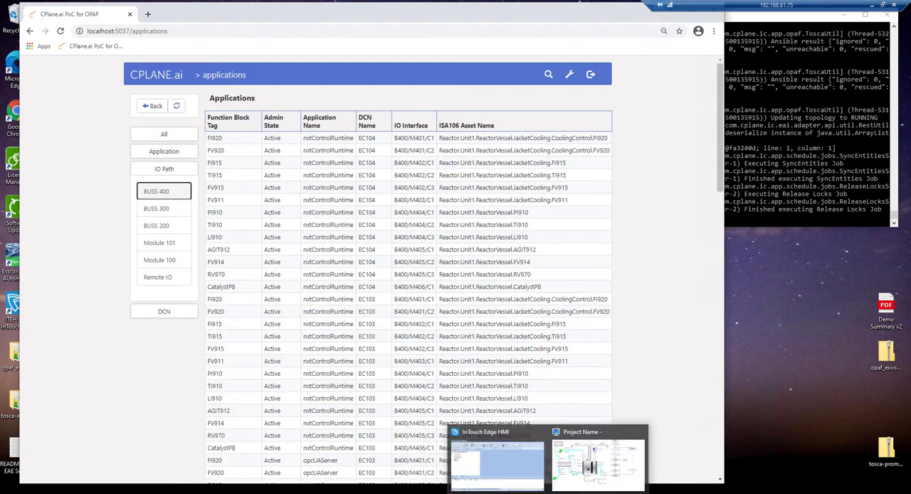
Step: Bring up the InTouch Edge HMI reactor screen and start the batch
click(597, 463)
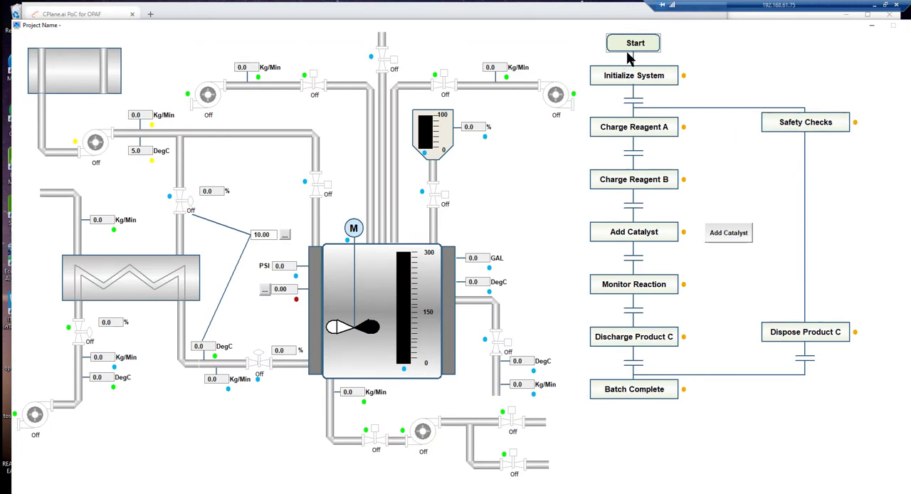
click(633, 43)
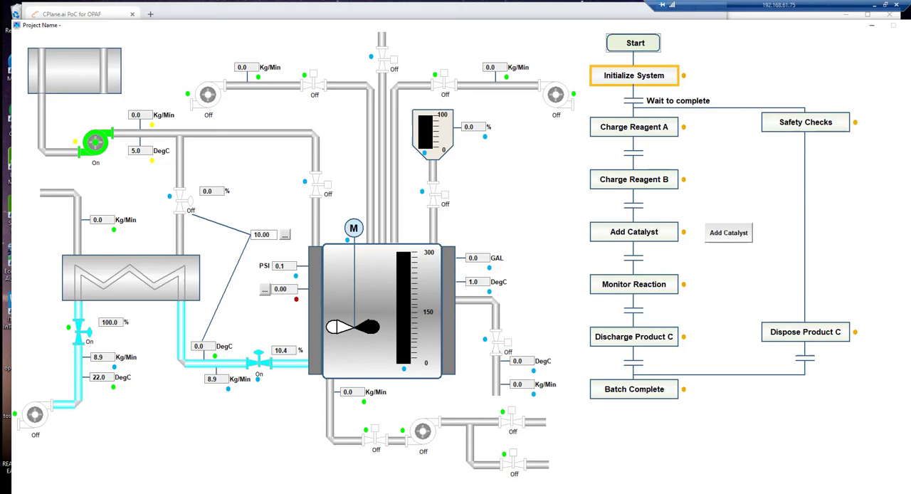